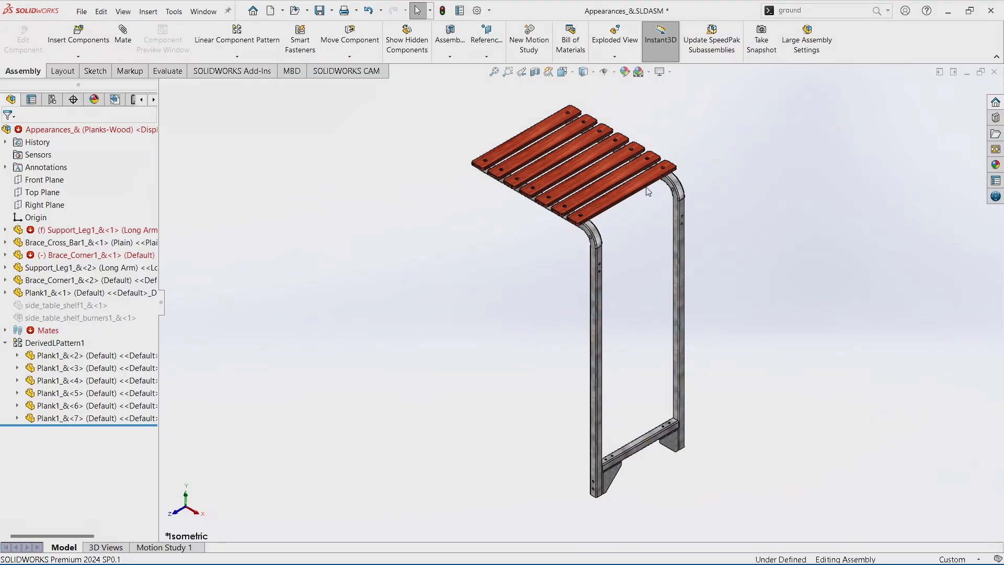
mouse_move(519, 213)
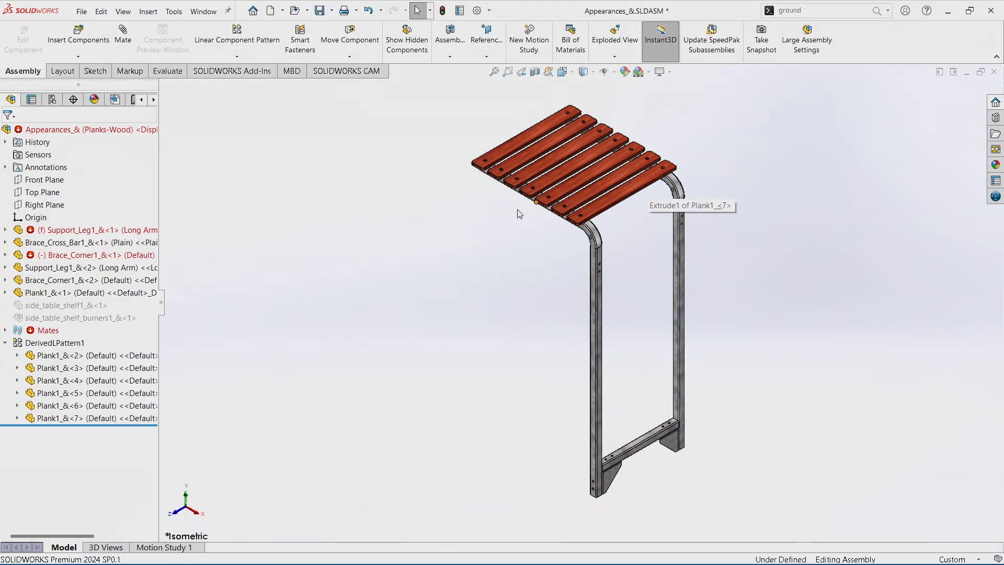
mouse_move(673, 107)
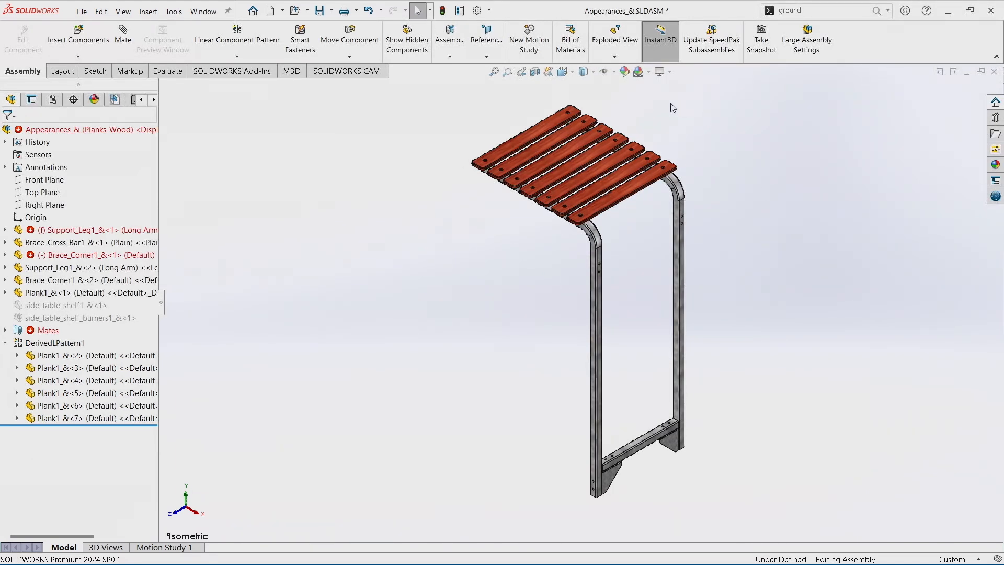
mouse_move(627, 195)
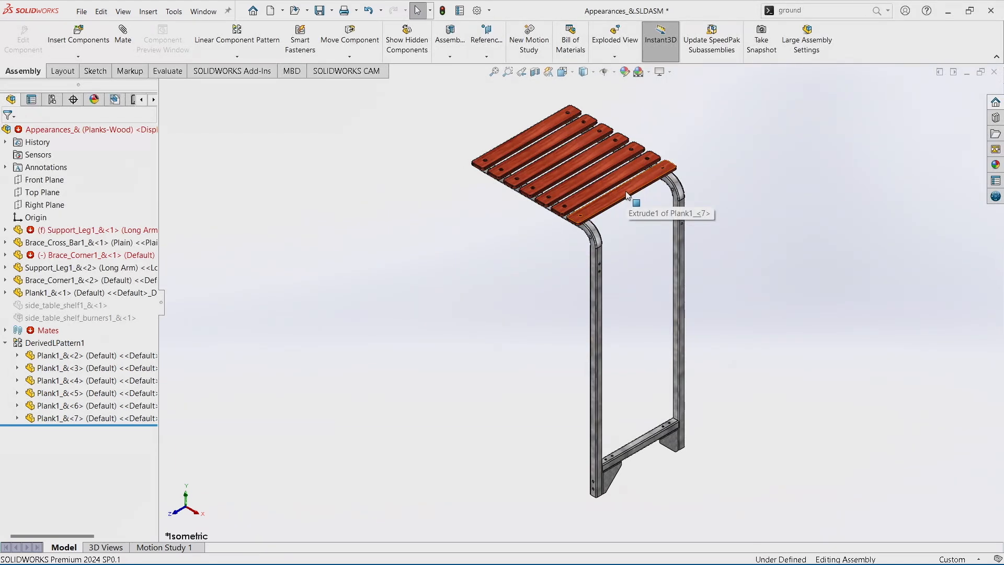
Step: Select the front seat plank Plank1_<7> to reveal its breadcrumbs down to Extrude1 and Sketch1
click(624, 195)
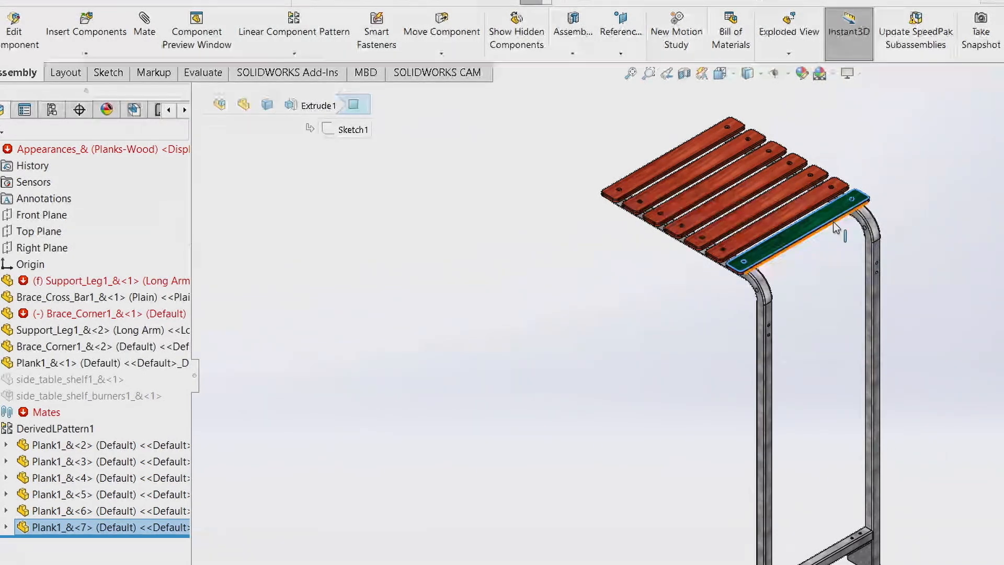
mouse_move(352, 105)
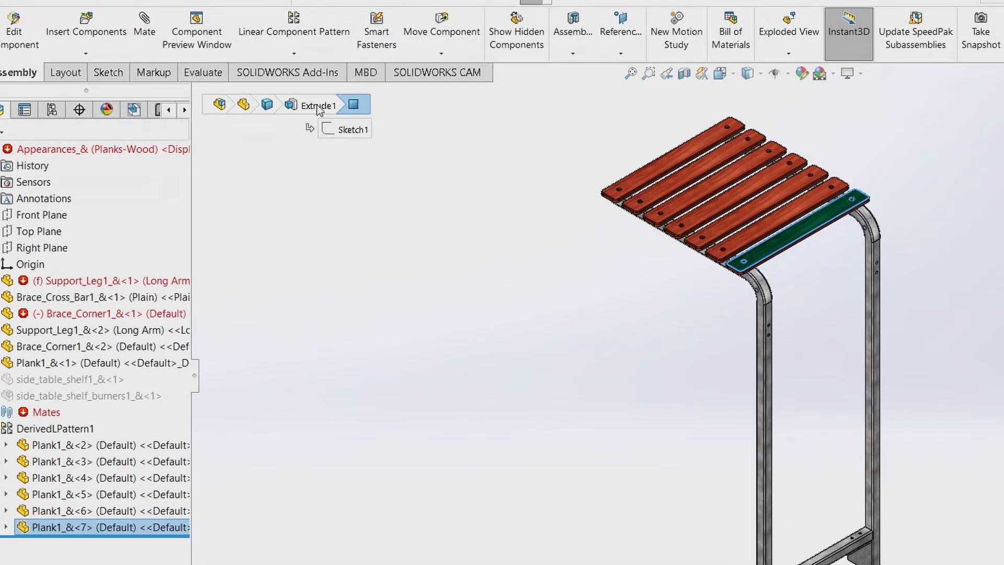
Step: Bring up the shortcut menu for the front plank's Extrude1 feature from the breadcrumb bar
right_click(321, 105)
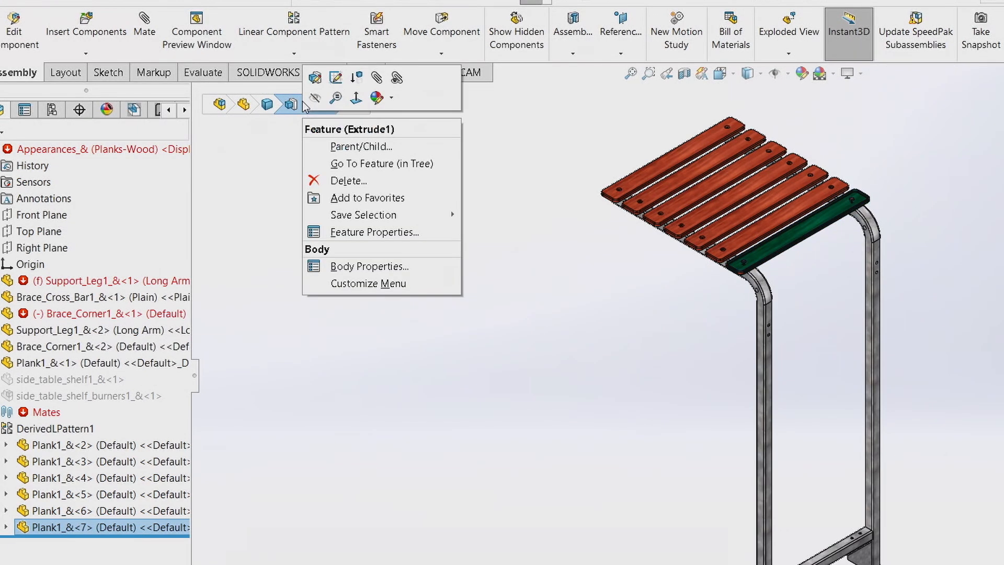
mouse_move(377, 98)
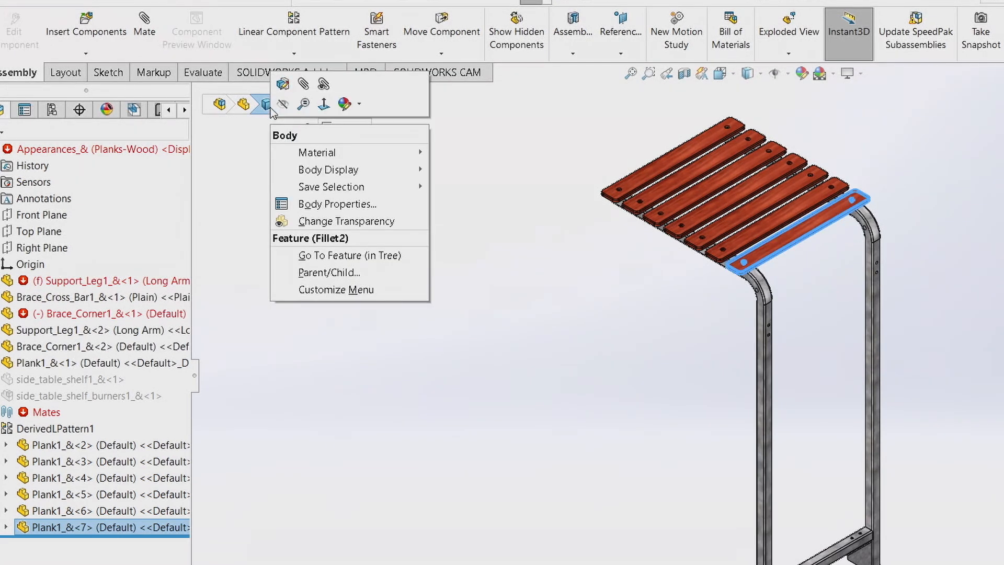
mouse_move(324, 152)
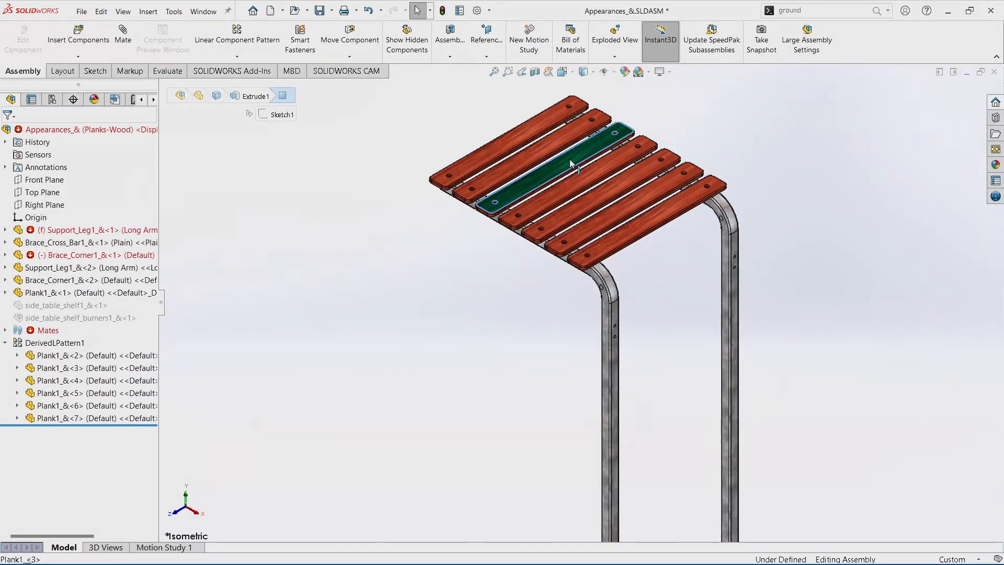
Step: Select the middle plank Plank1_<3>, then bring up the System Options dialog
click(570, 163)
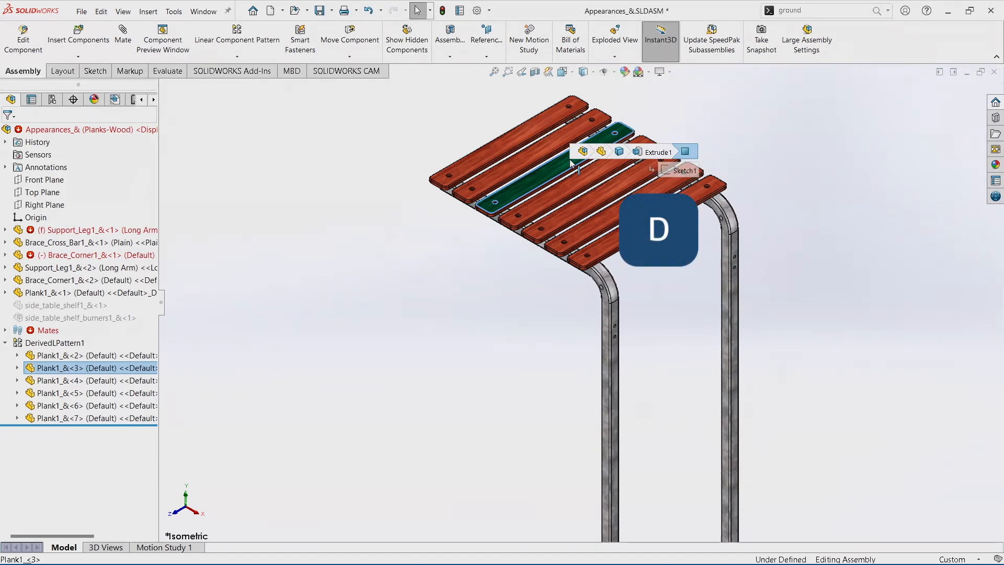
mouse_move(583, 151)
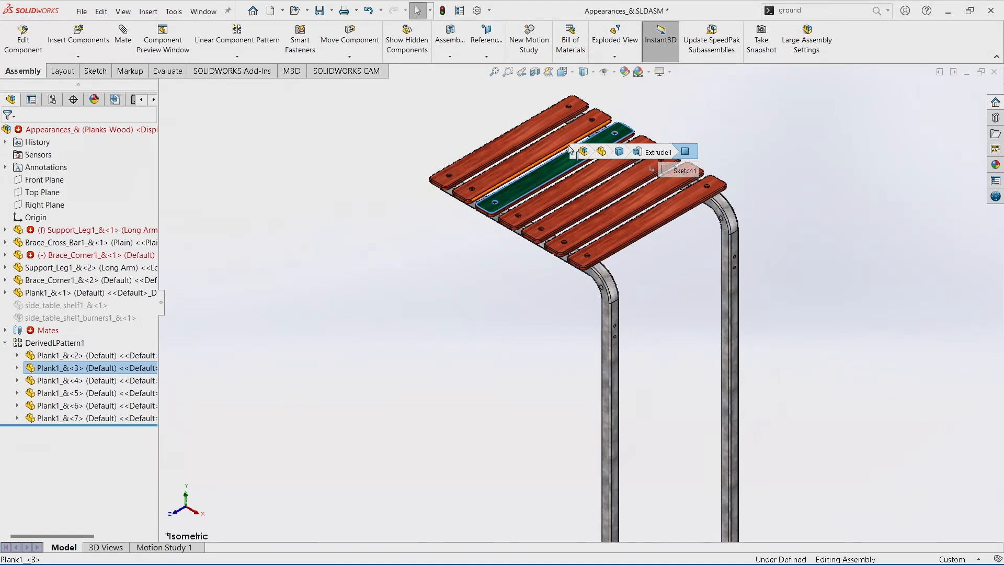
click(477, 11)
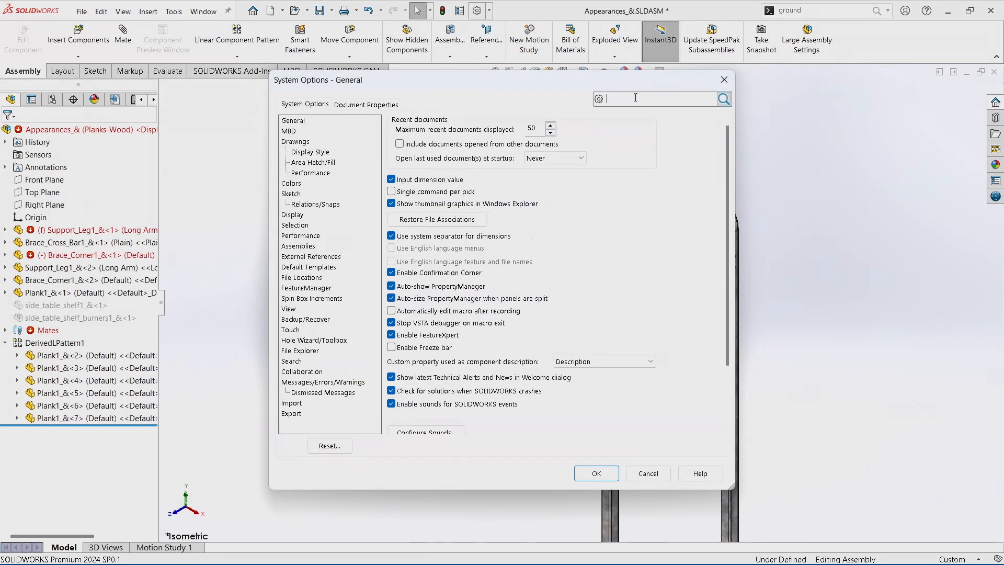
Step: Search for breadcrumbs and enable 'Show breadcrumbs at mouse pointer' in the Display settings
text(breadd)
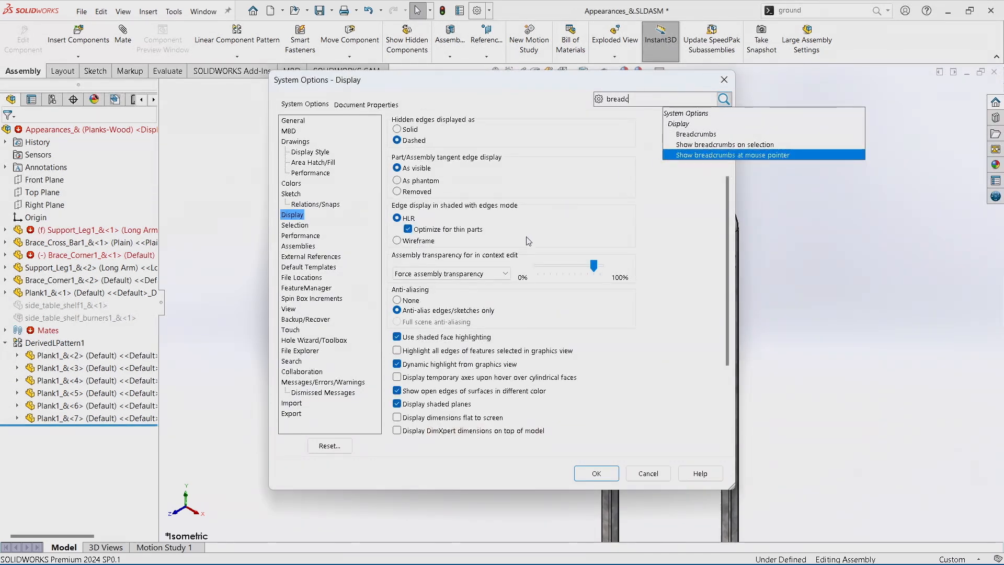
scroll(down, 3)
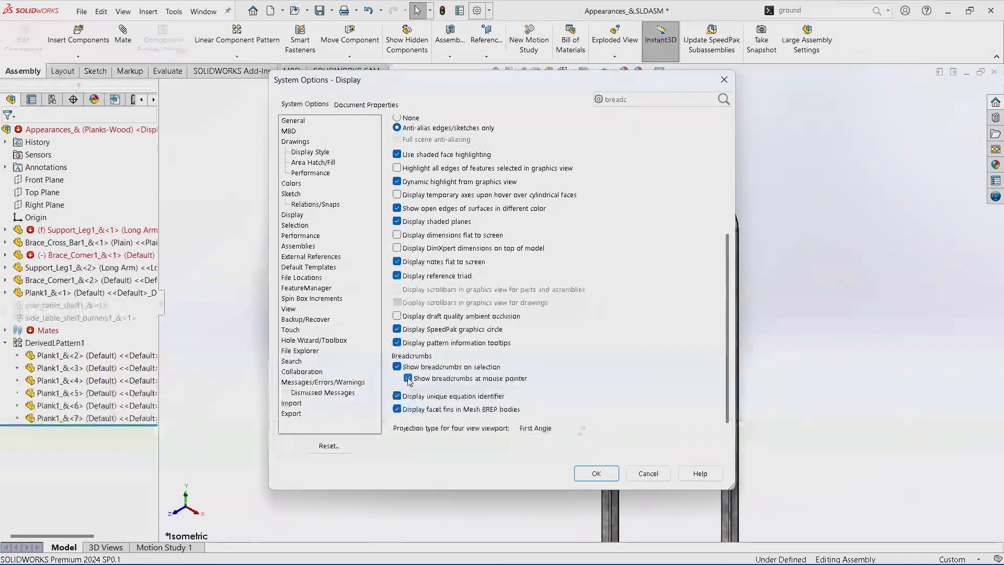
click(596, 473)
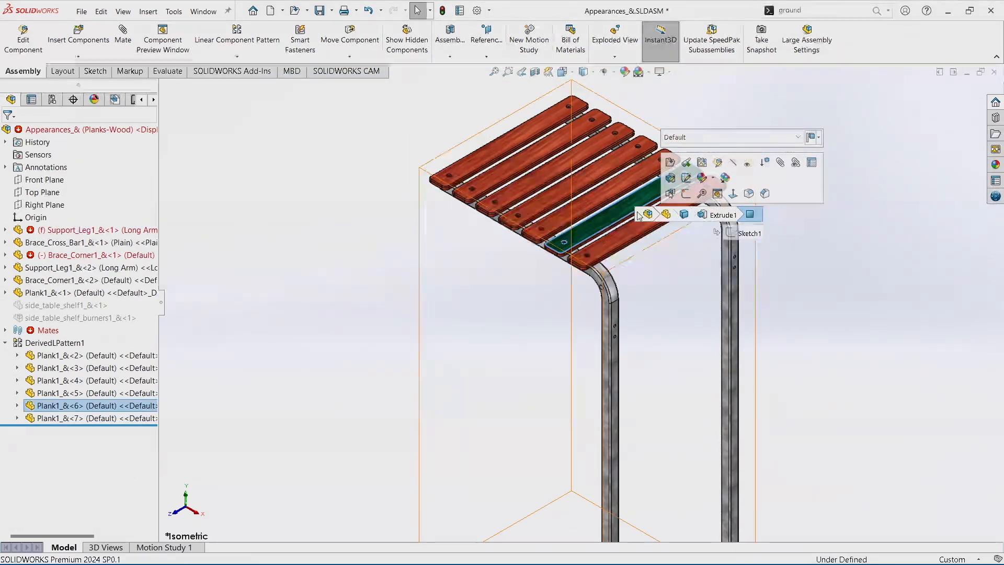
Step: Clear the plank selection by picking empty space in the graphics area
click(825, 230)
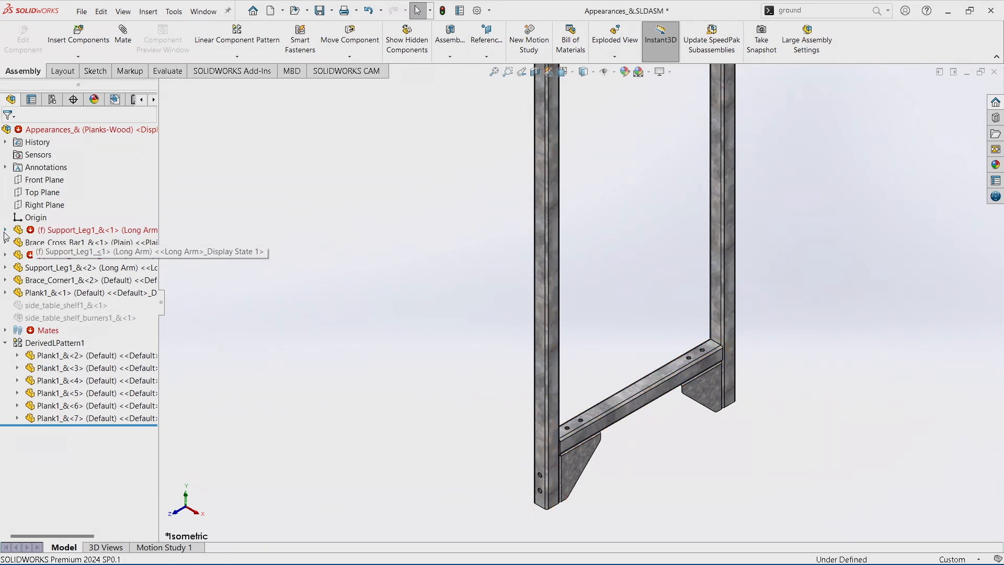
Step: Expand Support_Leg1's mates, select the broken Coincident1, then select Brace_Corner1 for its breadcrumbs
click(6, 230)
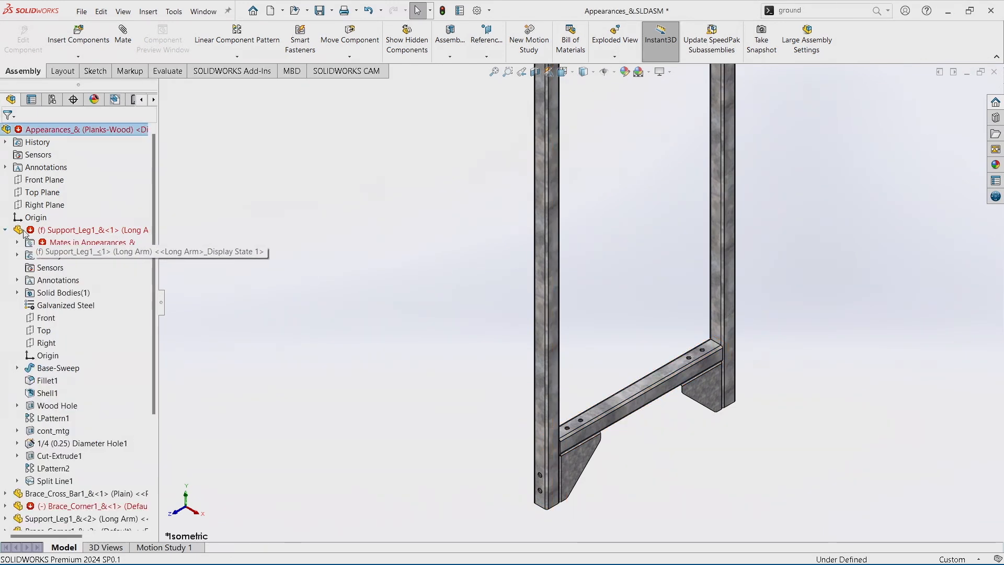
click(17, 242)
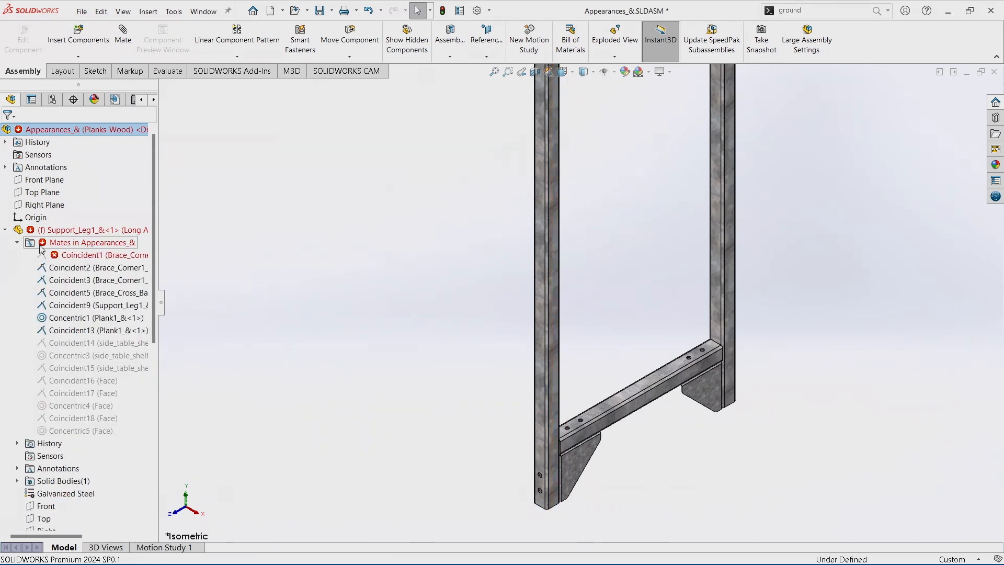
click(96, 255)
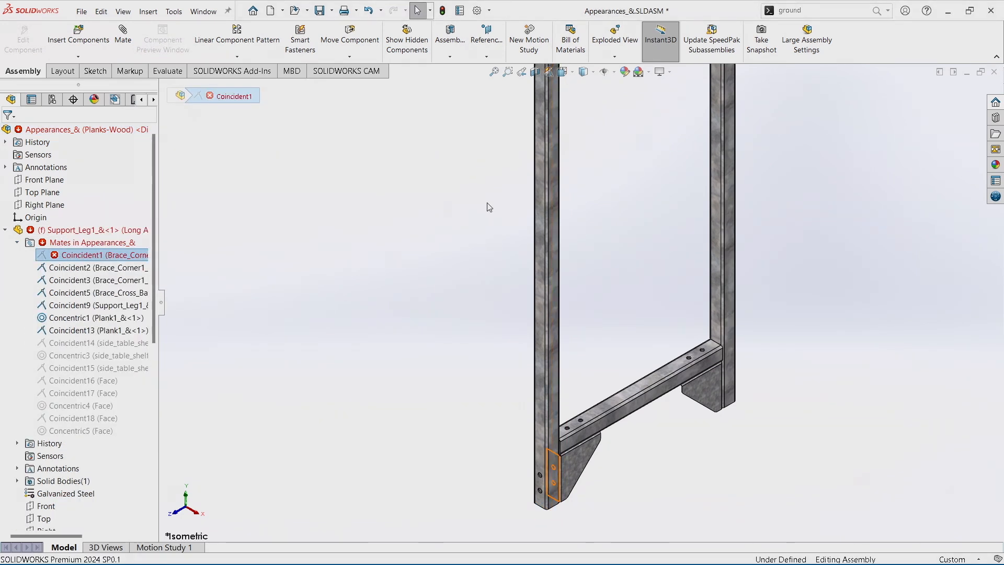
mouse_move(575, 465)
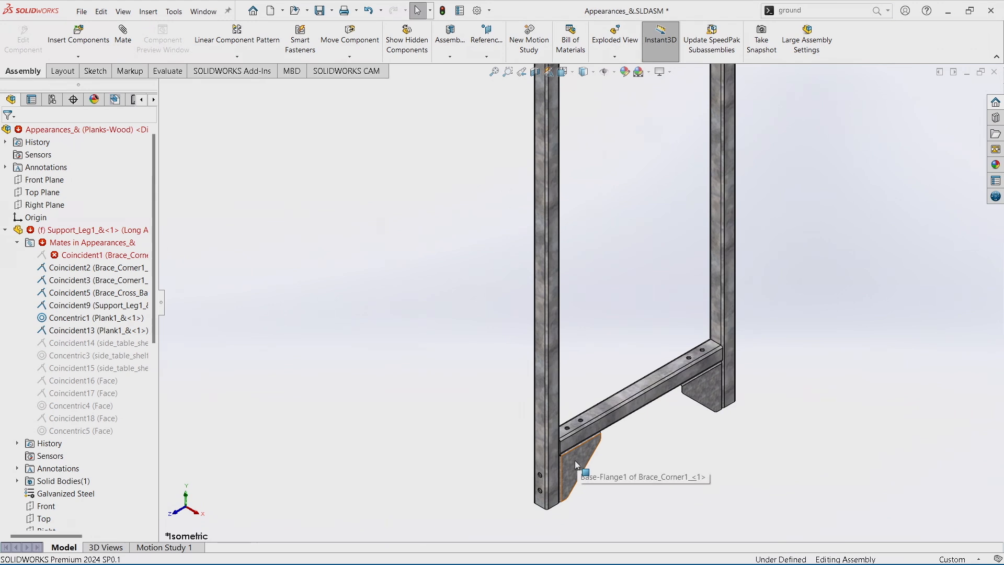
click(575, 455)
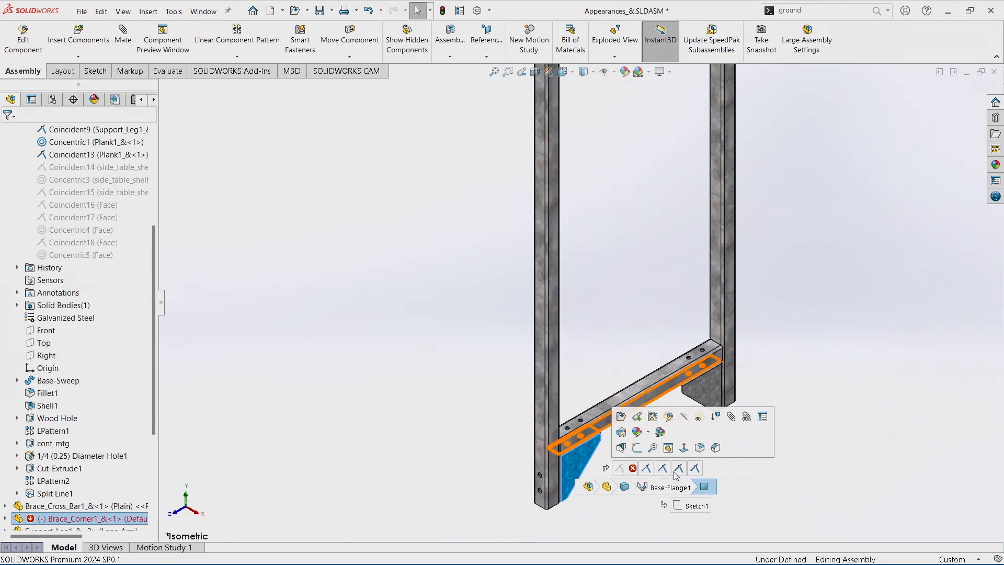
Step: Inspect the broken Coincident1 mate in the breadcrumbs and run Auto Repair on it
click(620, 469)
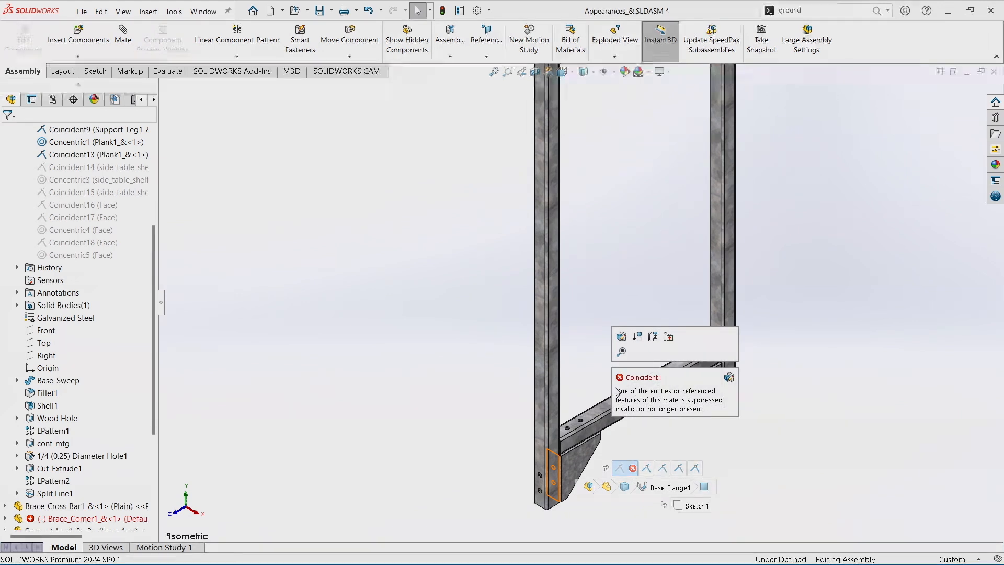
mouse_move(649, 401)
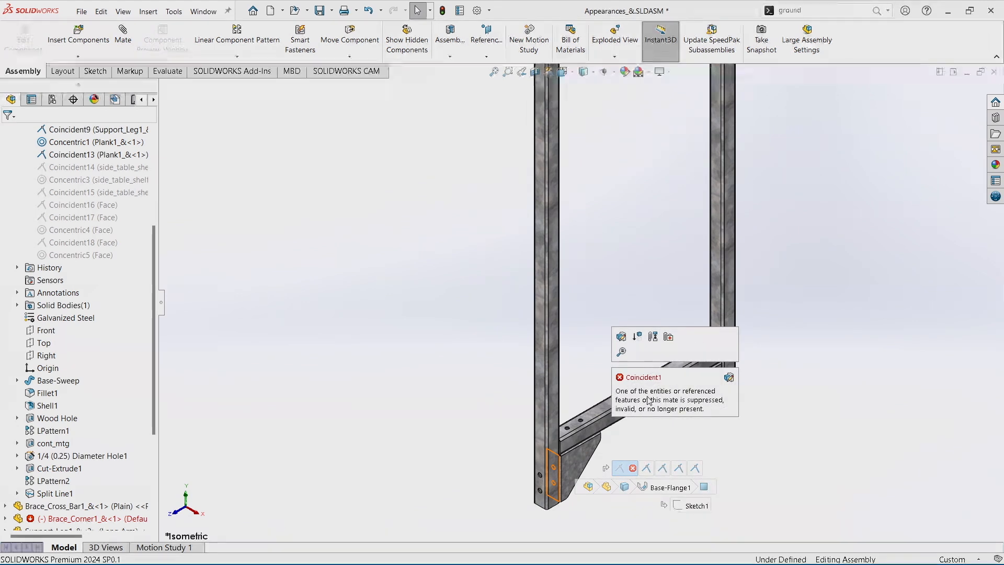
right_click(621, 467)
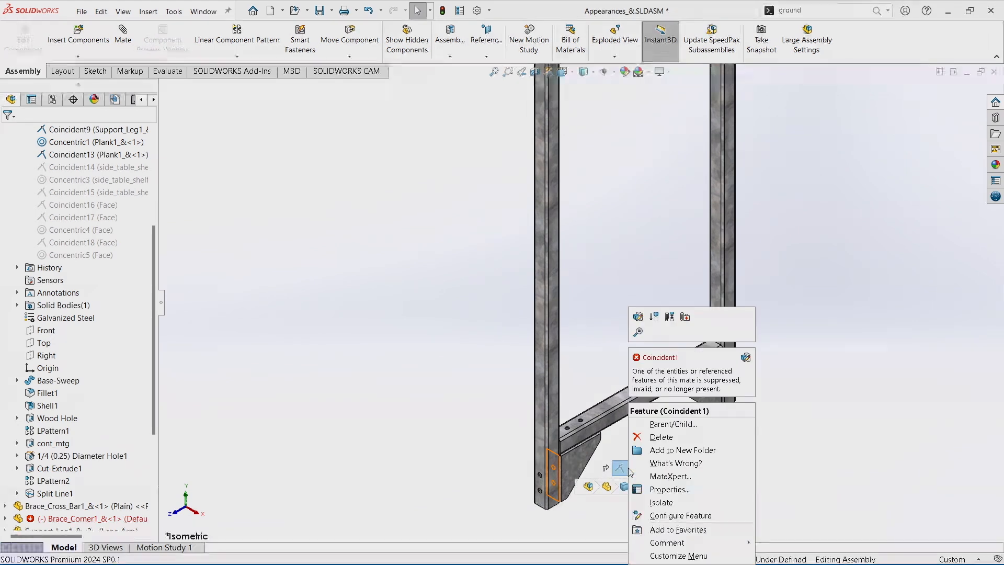
mouse_move(653, 316)
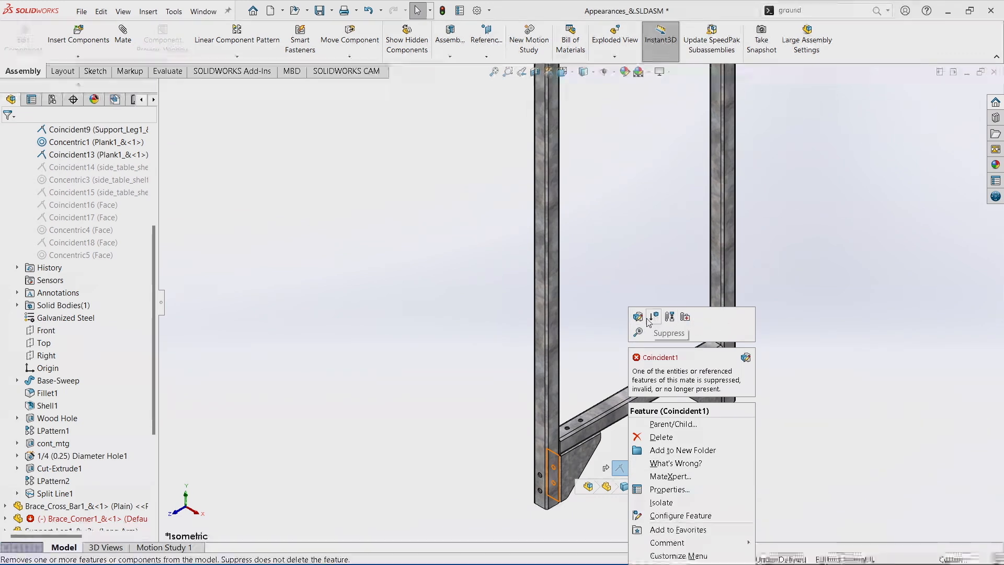
mouse_move(685, 317)
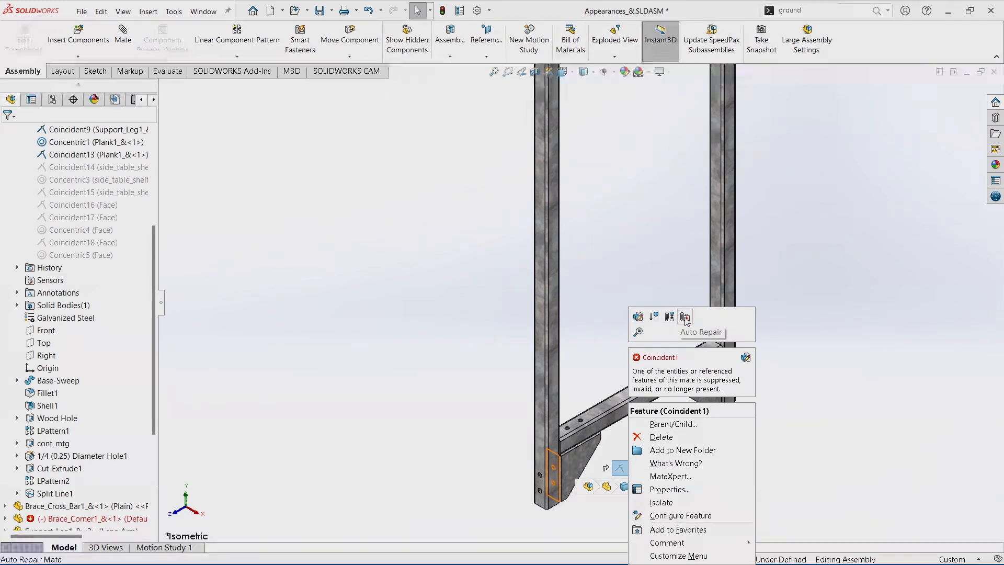
click(684, 316)
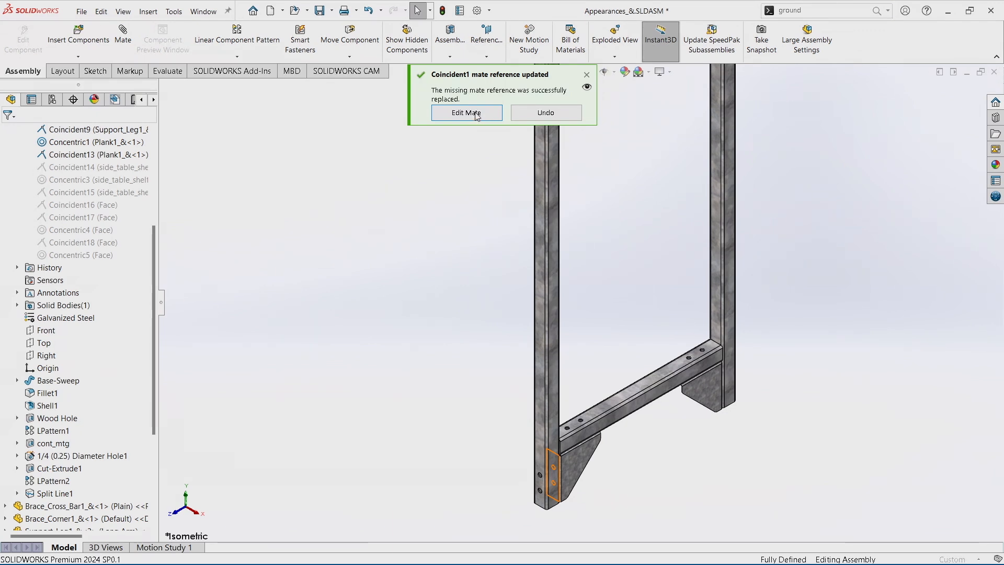
Step: Use Edit Mate in the 'mate reference updated' notification to open Coincident1
click(466, 111)
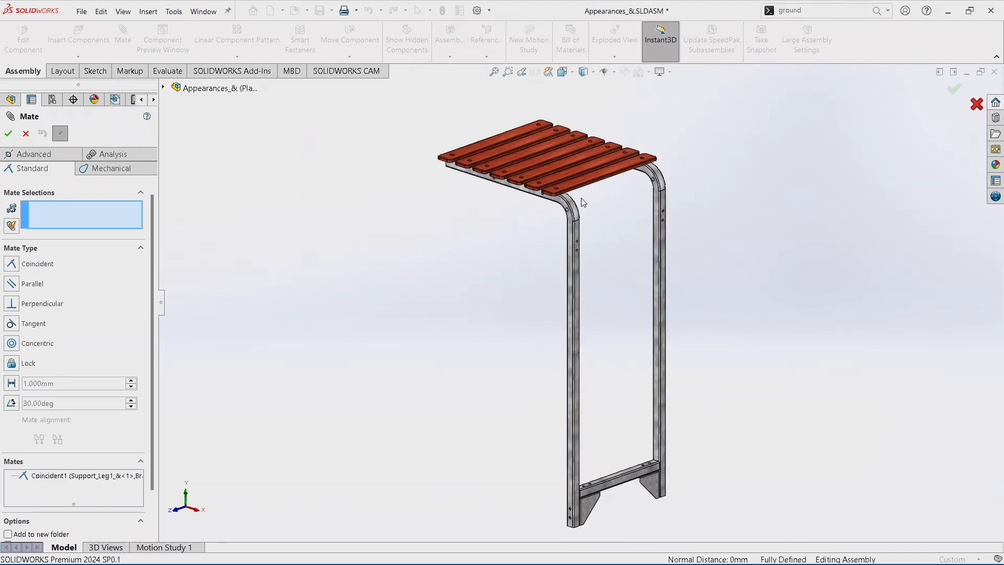
Step: Close the Mate PropertyManager, then bring up a seat plank's Sketch1 shortcut menu from its breadcrumbs
click(8, 133)
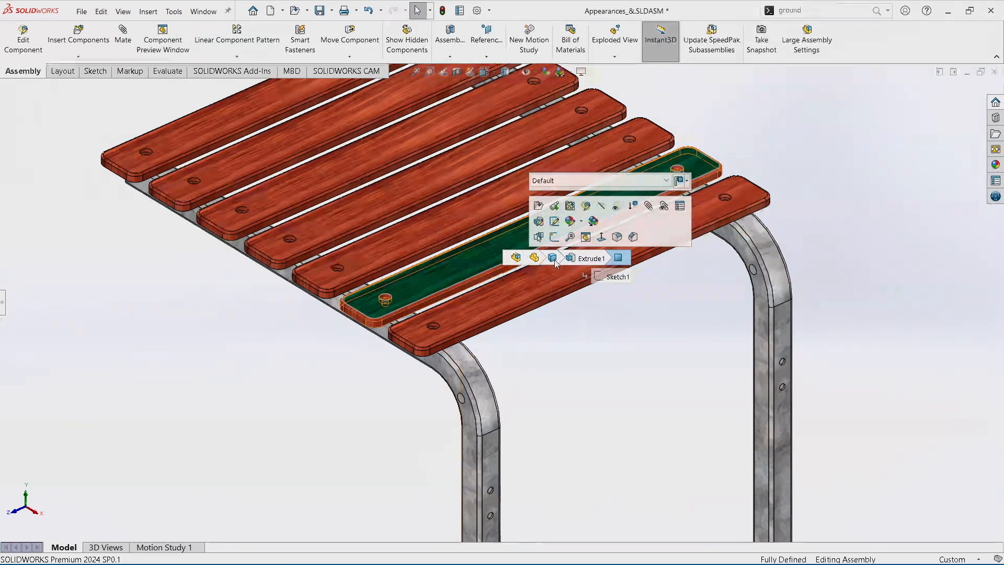
right_click(618, 275)
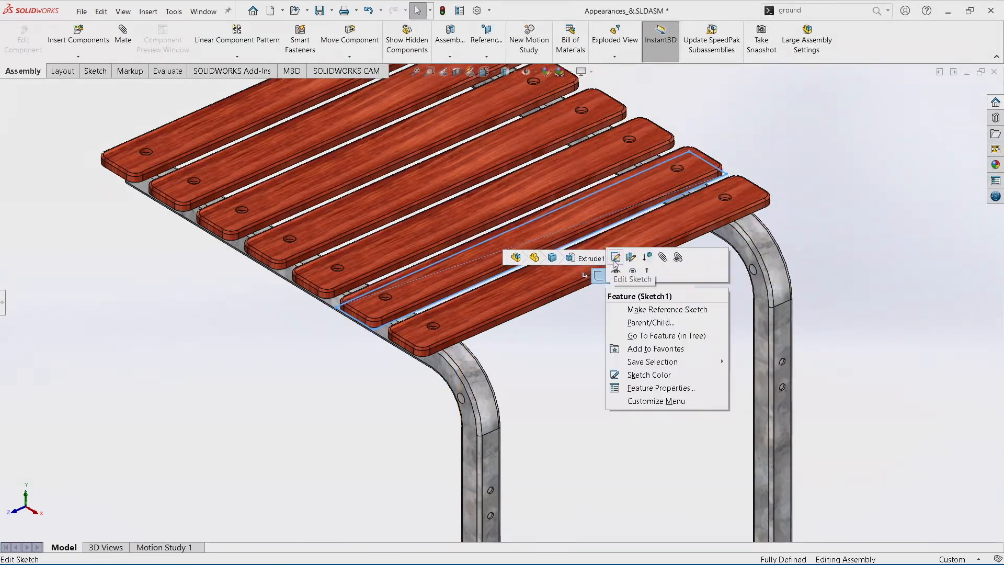